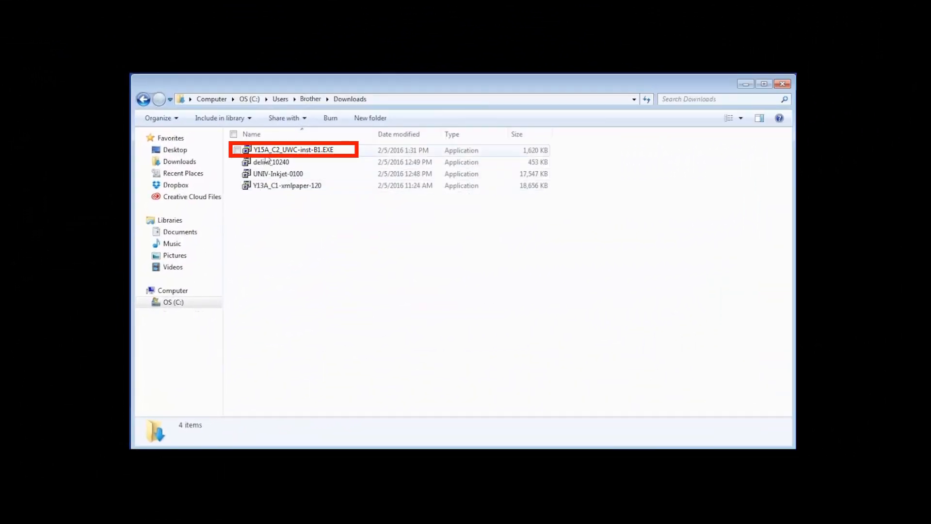
Run Y15A_C2_UWC-inst-B1.EXE from the Downloads folder.
{"action": "double_click", "coordinate": [292, 150]}
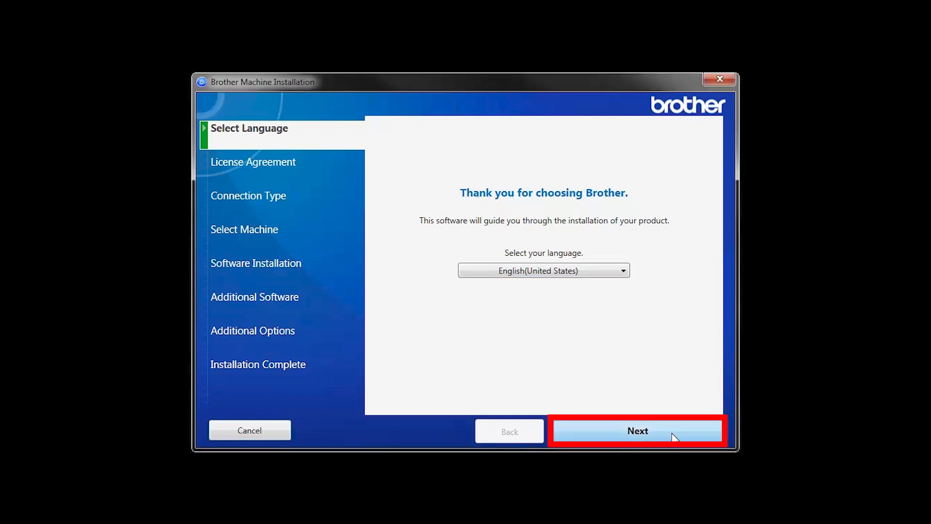
Keep English (United States) as the language and accept the license agreement.
{"action": "left_click", "coordinate": [637, 431]}
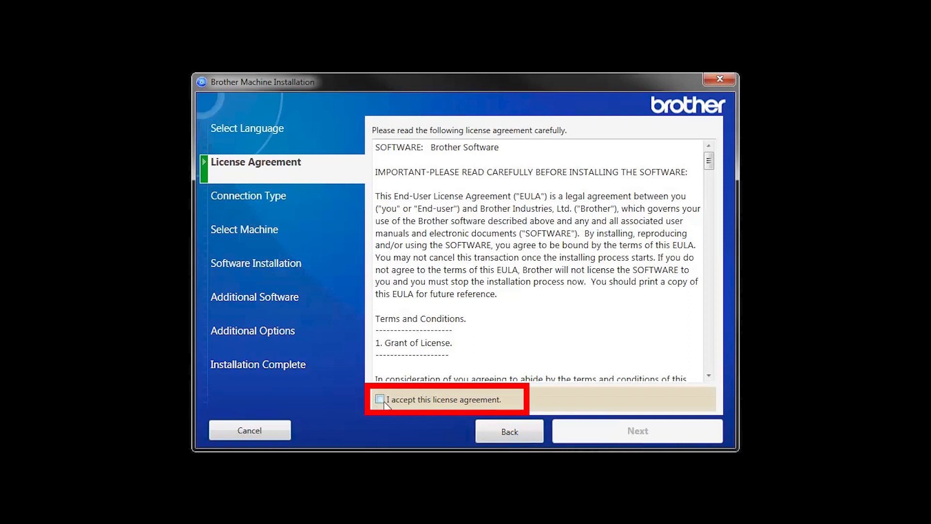
{"action": "left_click", "coordinate": [381, 399]}
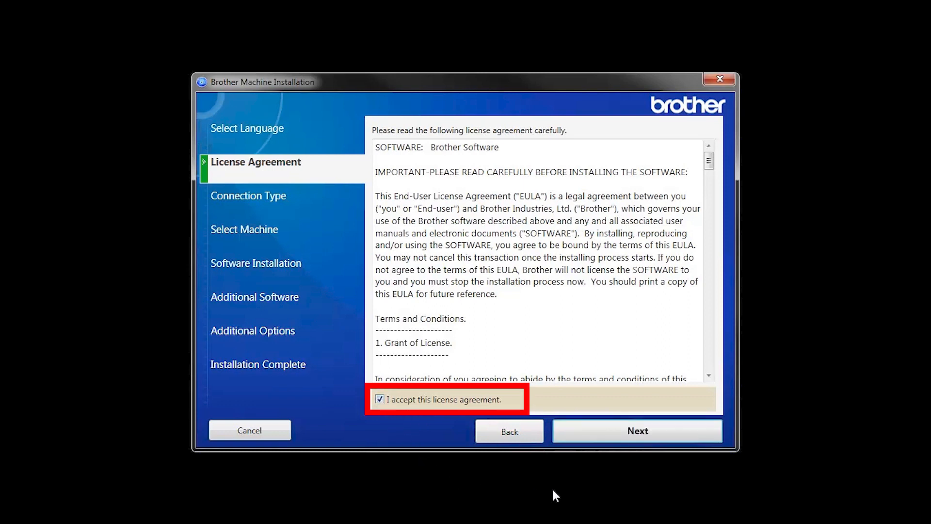
{"action": "left_click", "coordinate": [637, 430]}
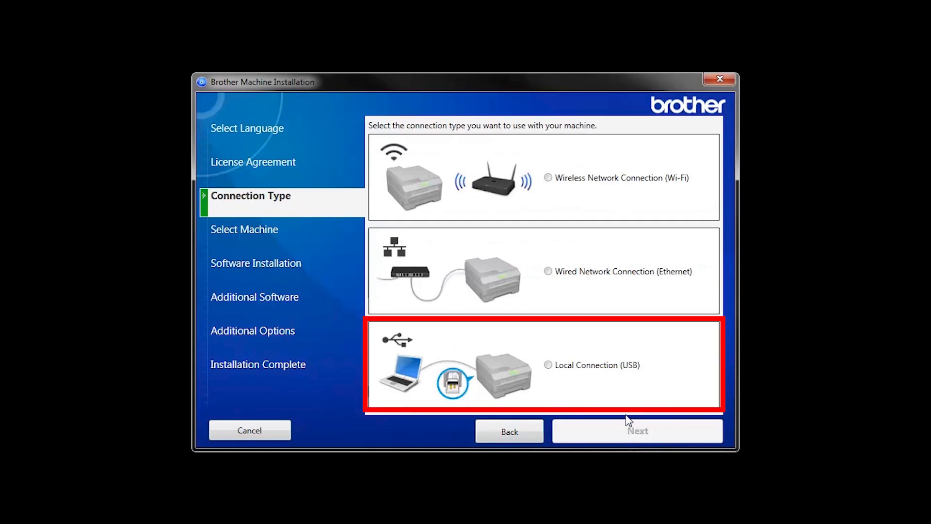
Choose Local Connection (USB) and confirm the printer is plugged in by USB.
{"action": "left_click", "coordinate": [548, 365]}
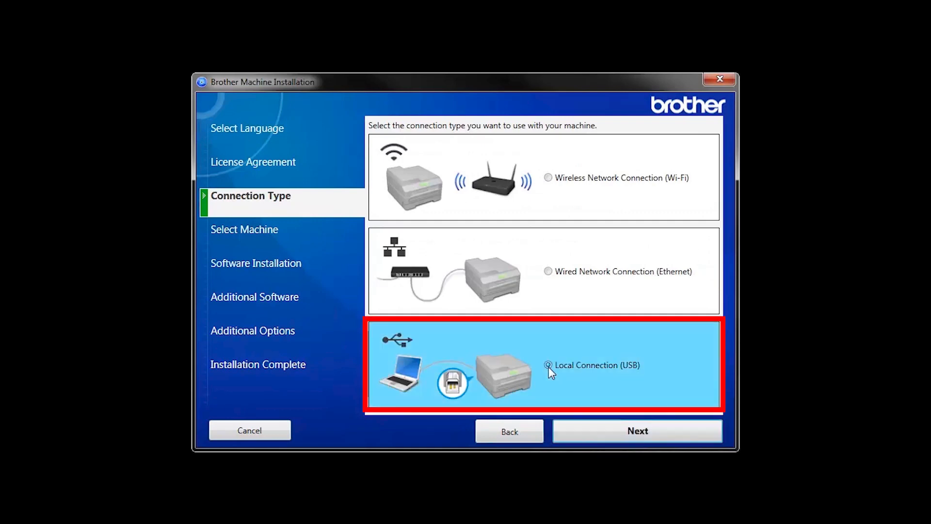
{"action": "left_click", "coordinate": [548, 364]}
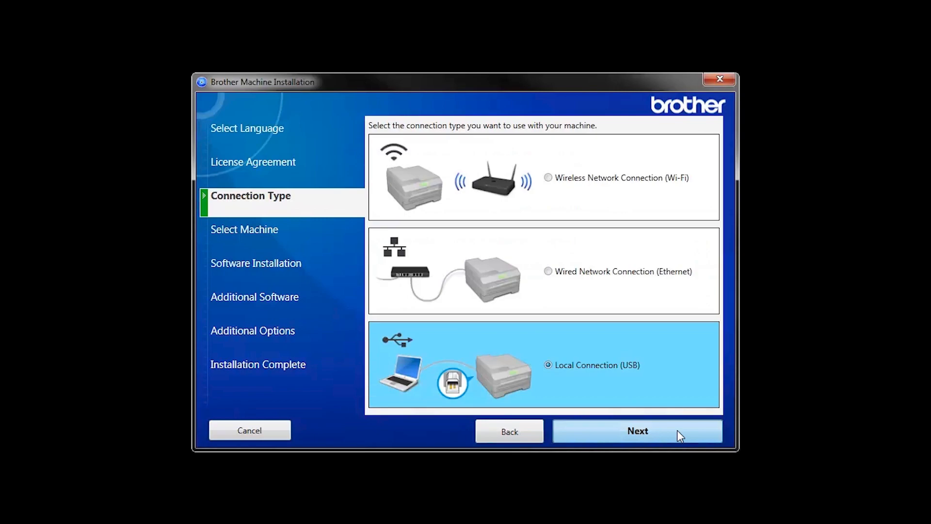
{"action": "left_click", "coordinate": [637, 431]}
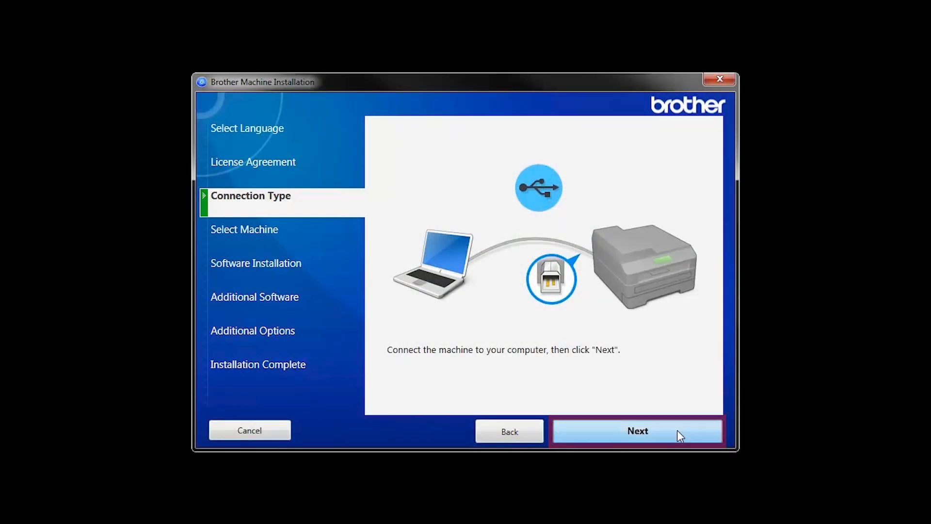
{"action": "left_click", "coordinate": [637, 430]}
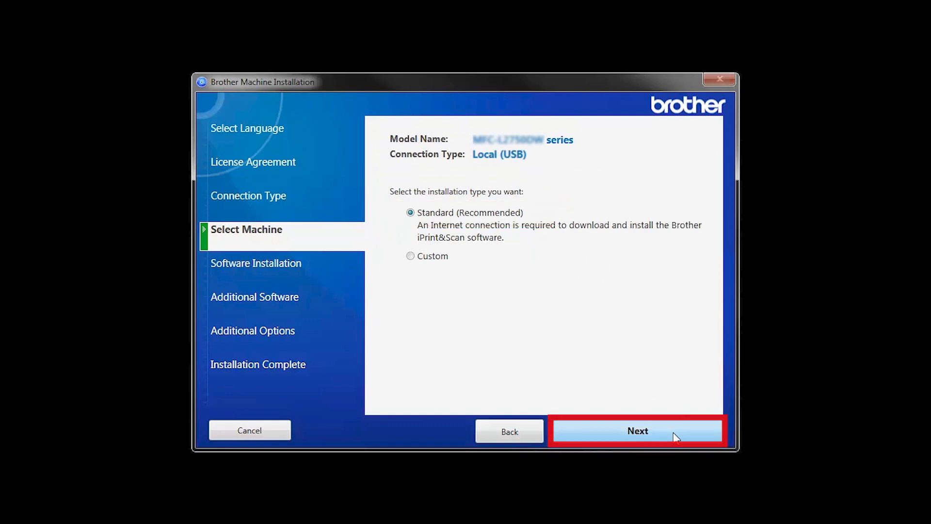
Install the printer software with Standard (Recommended) selected.
{"action": "left_click", "coordinate": [637, 431]}
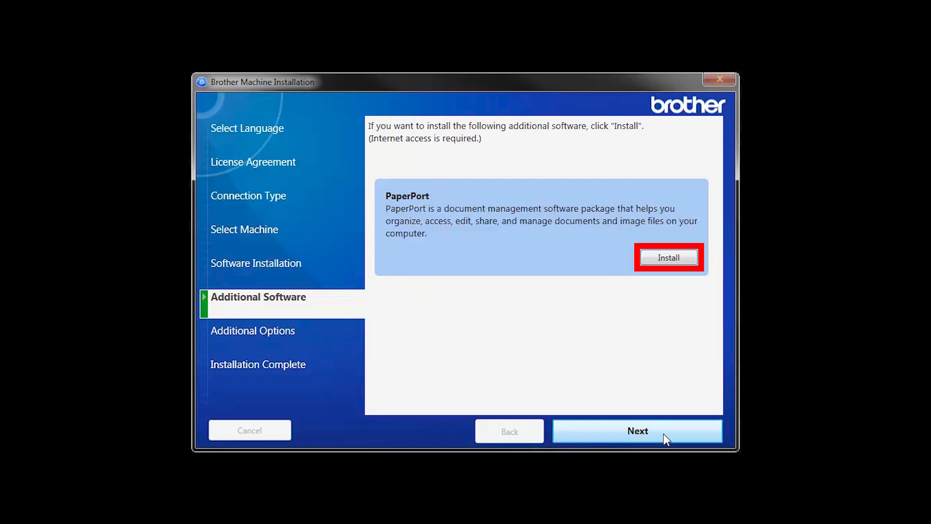
{"action": "mouse_move", "coordinate": [668, 257]}
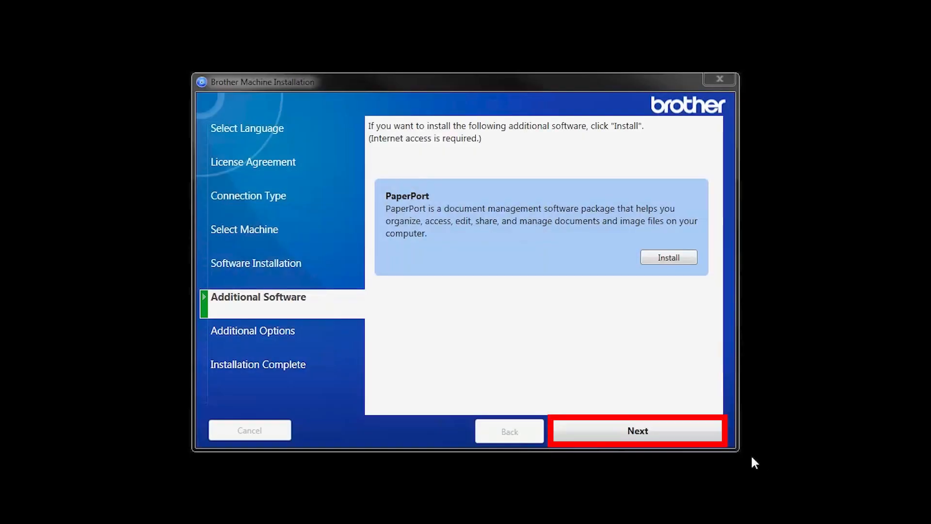
Skip the optional PaperPort install and continue to Additional Options.
{"action": "left_click", "coordinate": [637, 431]}
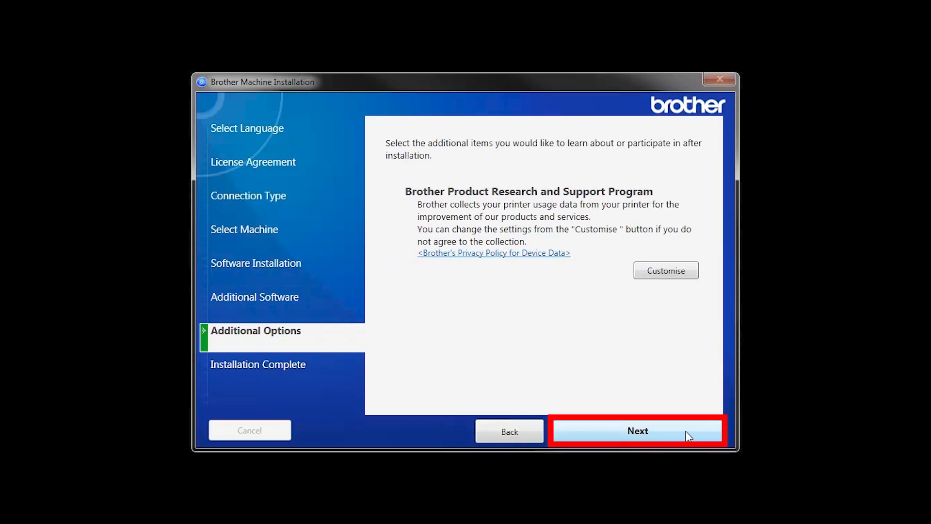
Pass the product research options to reach the Installation Complete screen.
{"action": "left_click", "coordinate": [638, 431]}
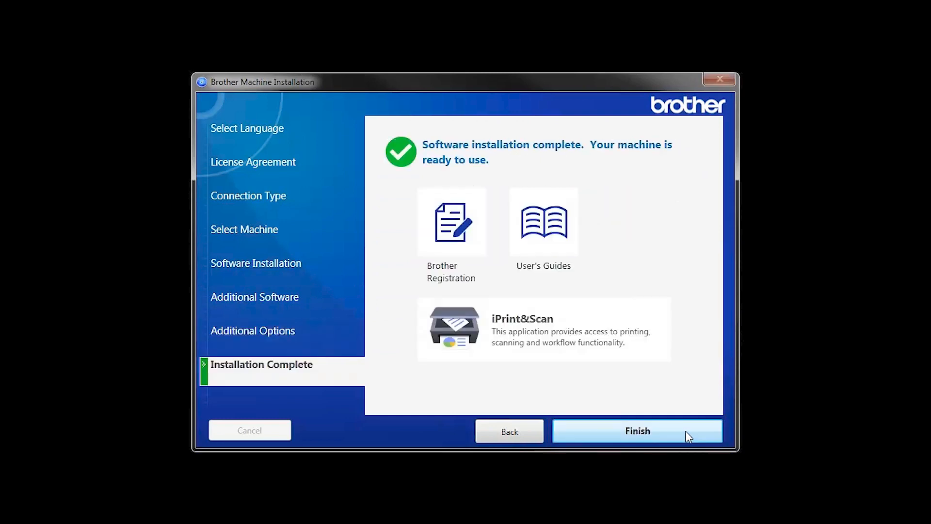